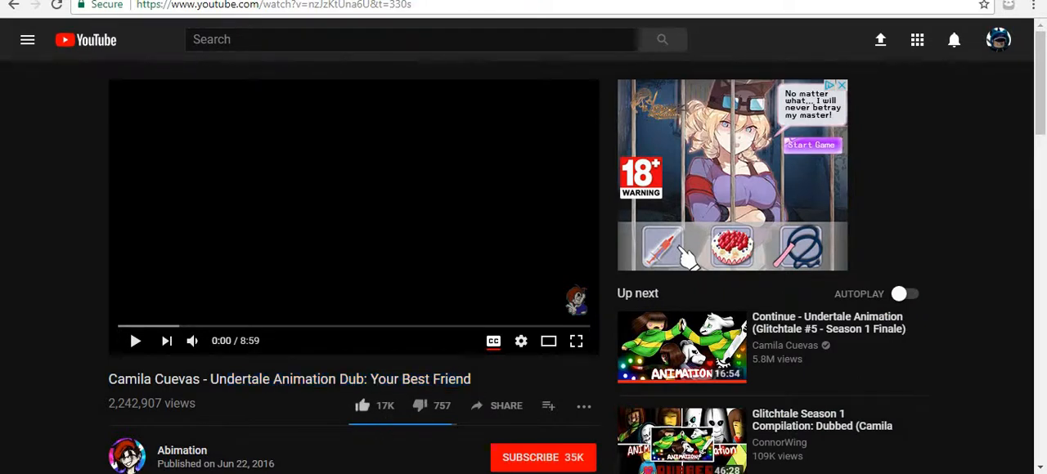
Subscribe to Abimation under the dub video and scroll down to its comments section.
click(543, 458)
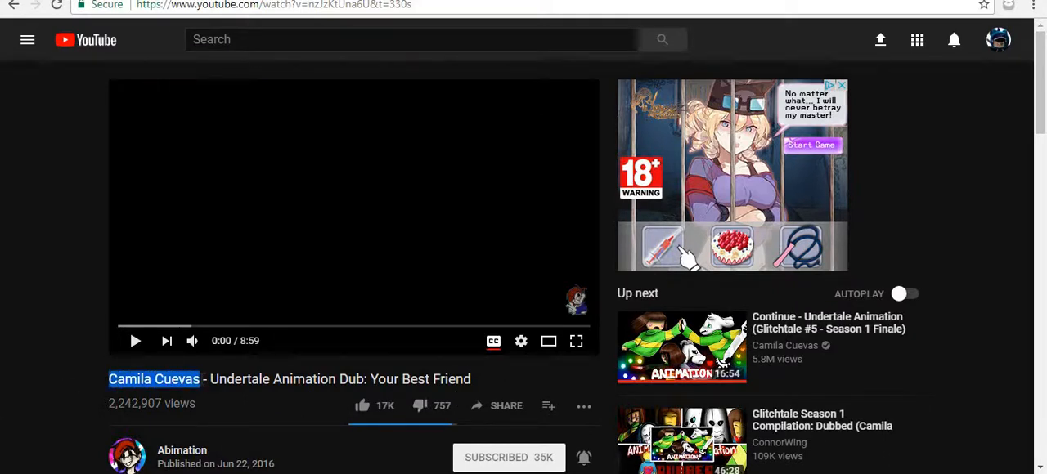
scroll(down, 3)
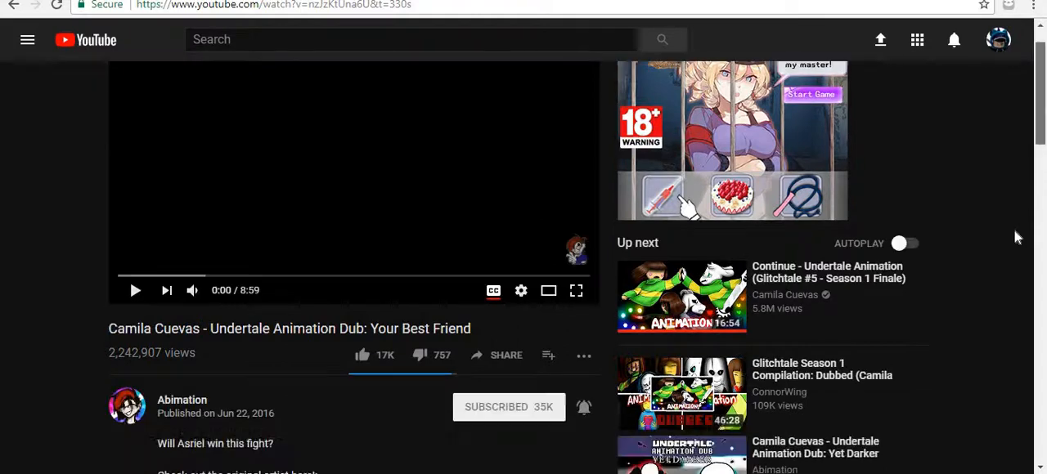
scroll(down, 3)
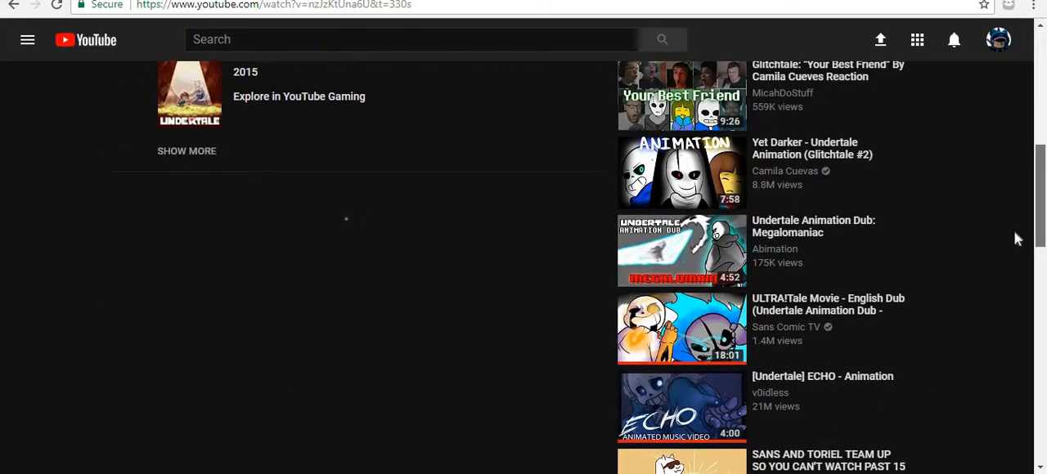
scroll(down, 3)
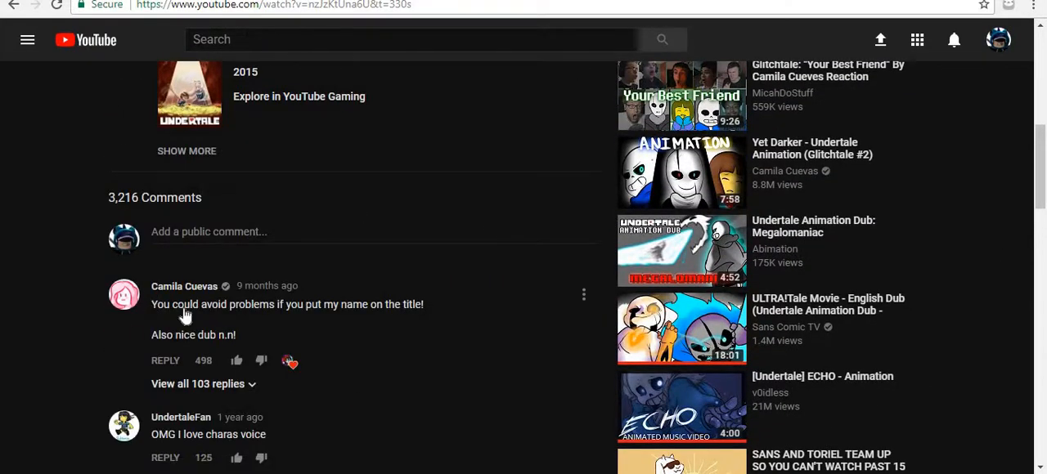
mouse_move(409, 360)
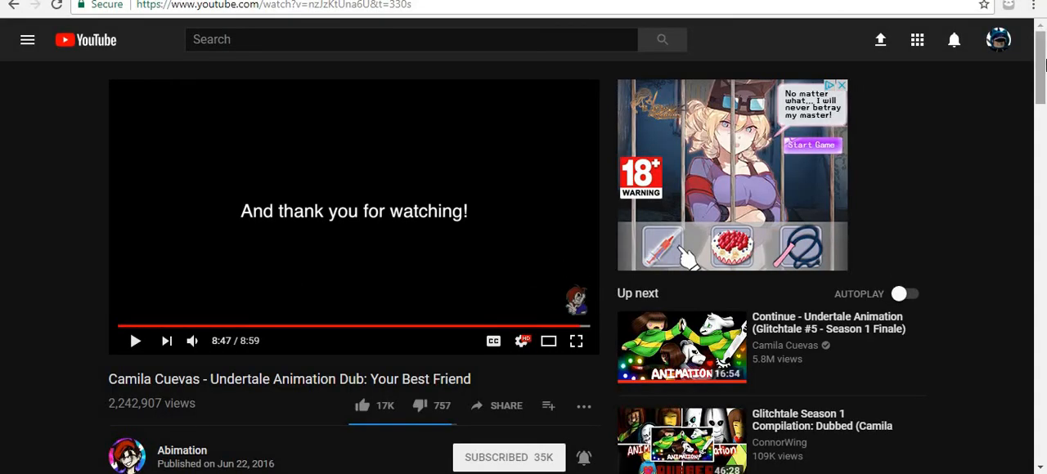
scroll(down, 3)
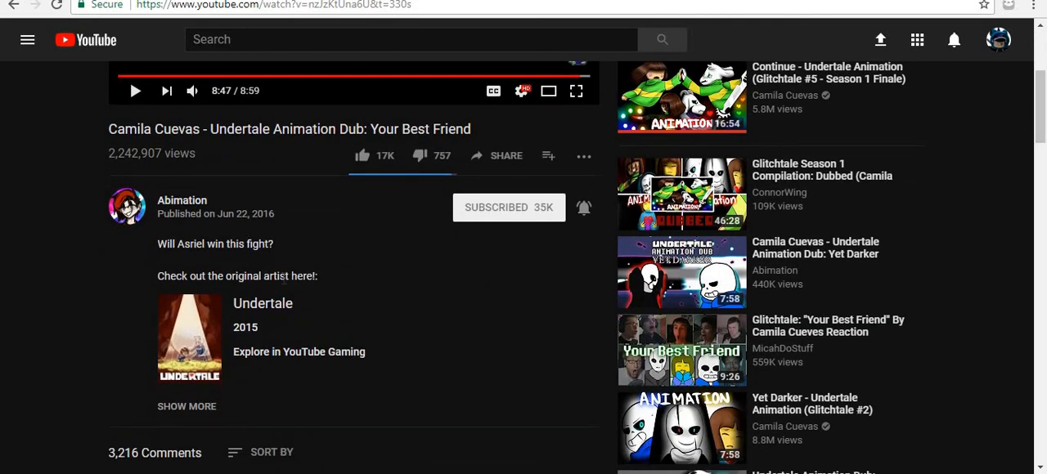
click(187, 406)
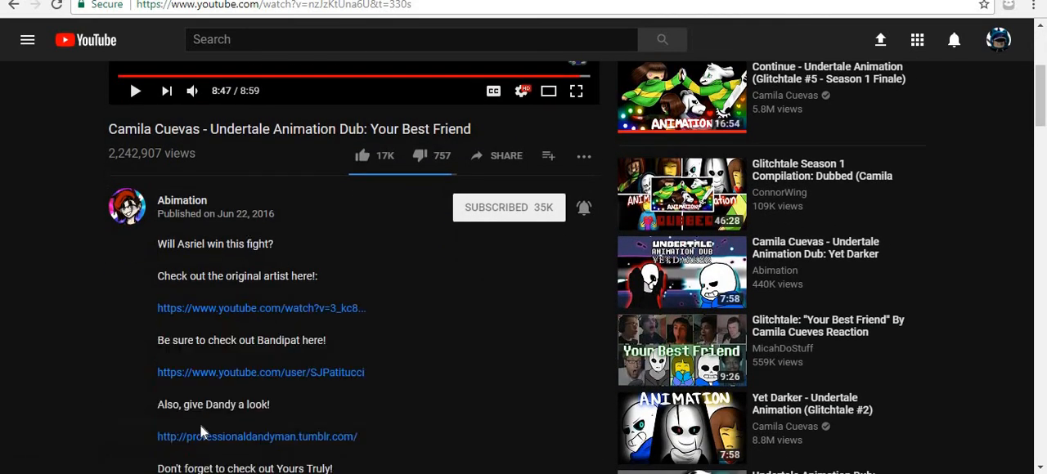
mouse_move(262, 307)
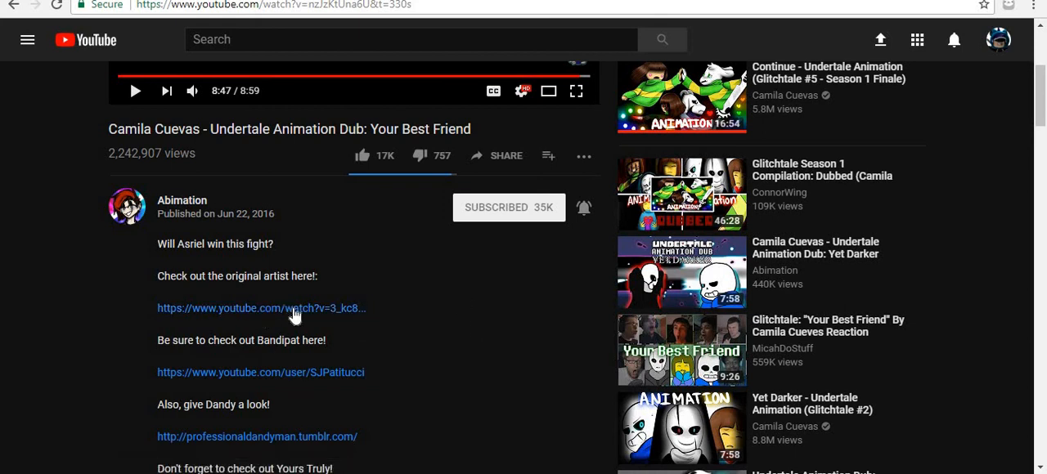
mouse_move(340, 319)
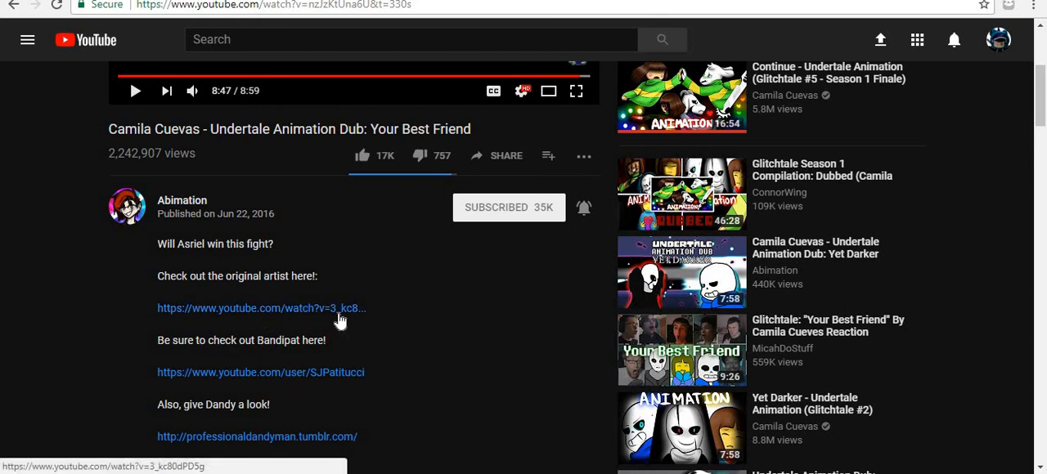
Open the original Glitchtale #4 video from the description, subscribe to Camila Cuevas and like it.
click(261, 307)
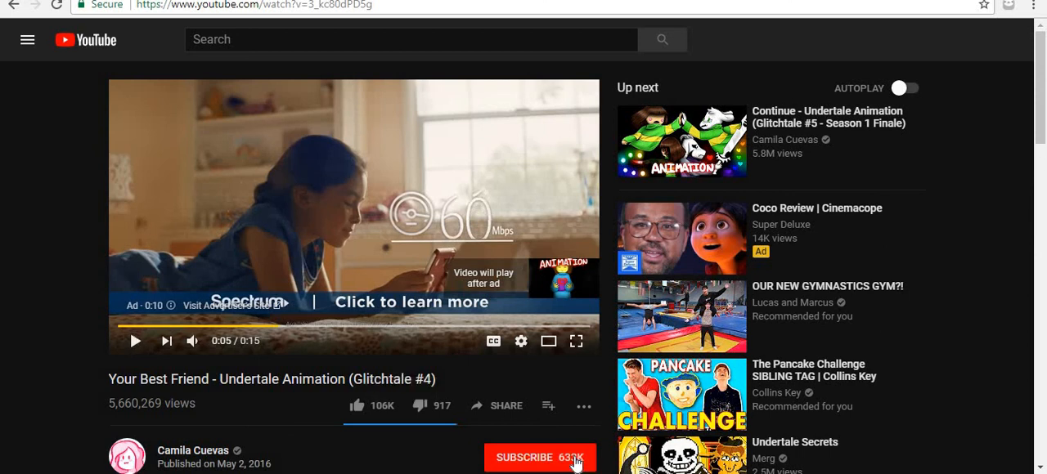
click(540, 458)
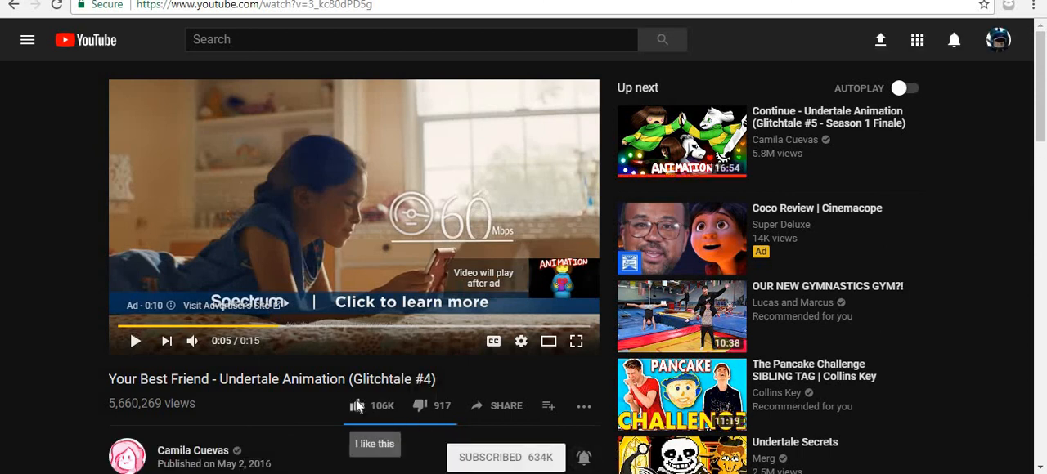
click(360, 406)
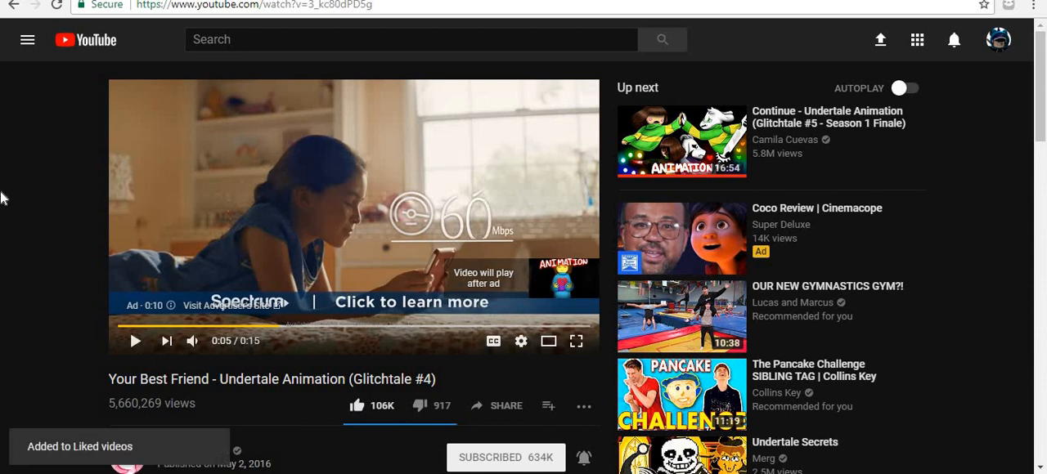